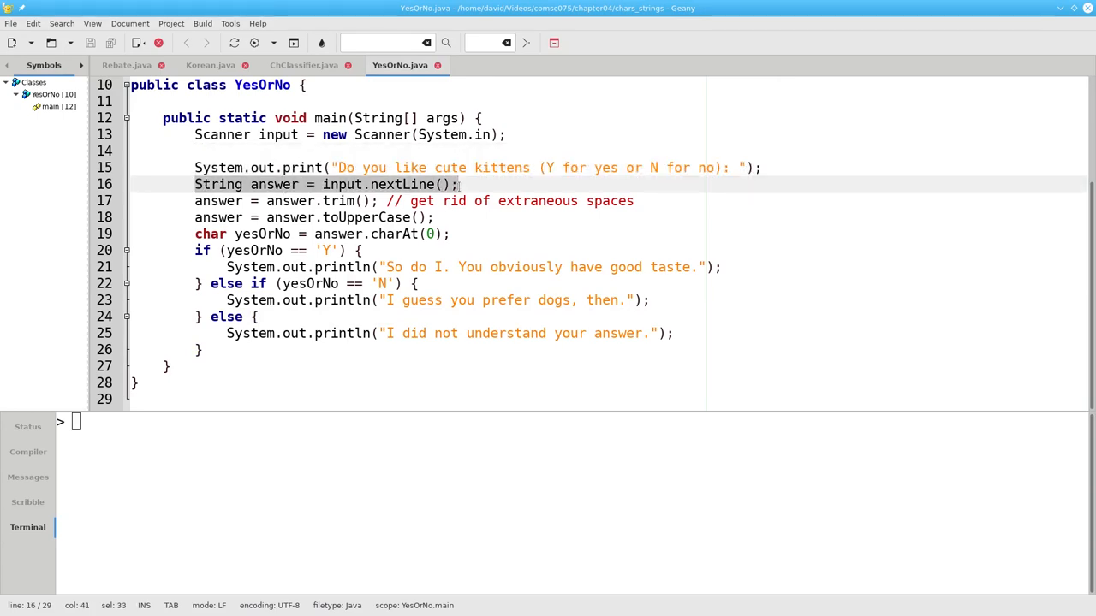
Review the YesOrNo source lines in the editor before running it
{"action": "left_click", "coordinate": [267, 200]}
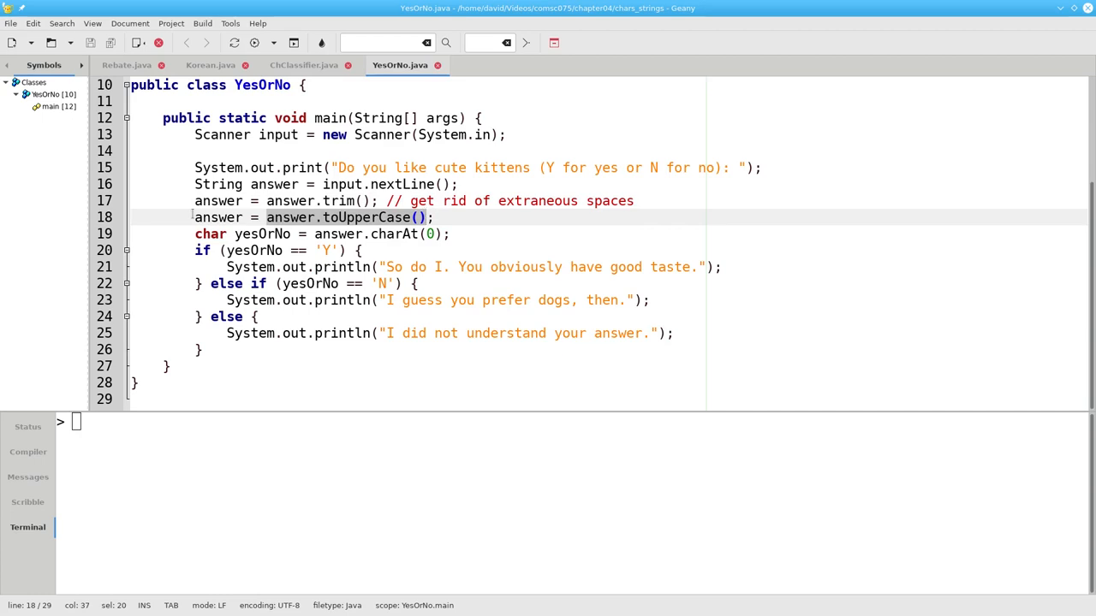
{"action": "left_click", "coordinate": [216, 215]}
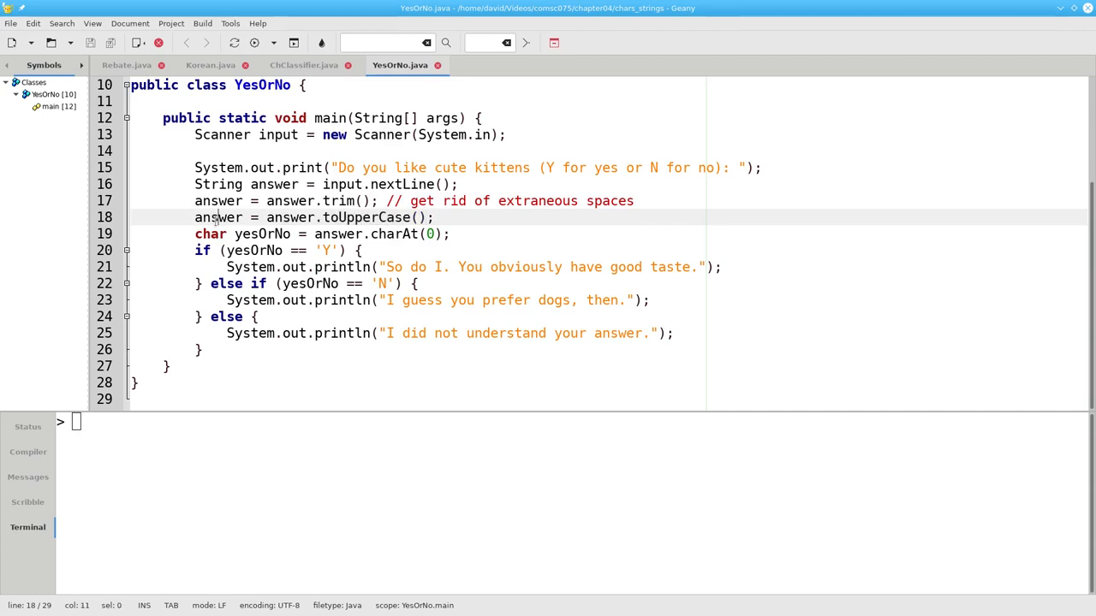
{"action": "double_click", "coordinate": [217, 216]}
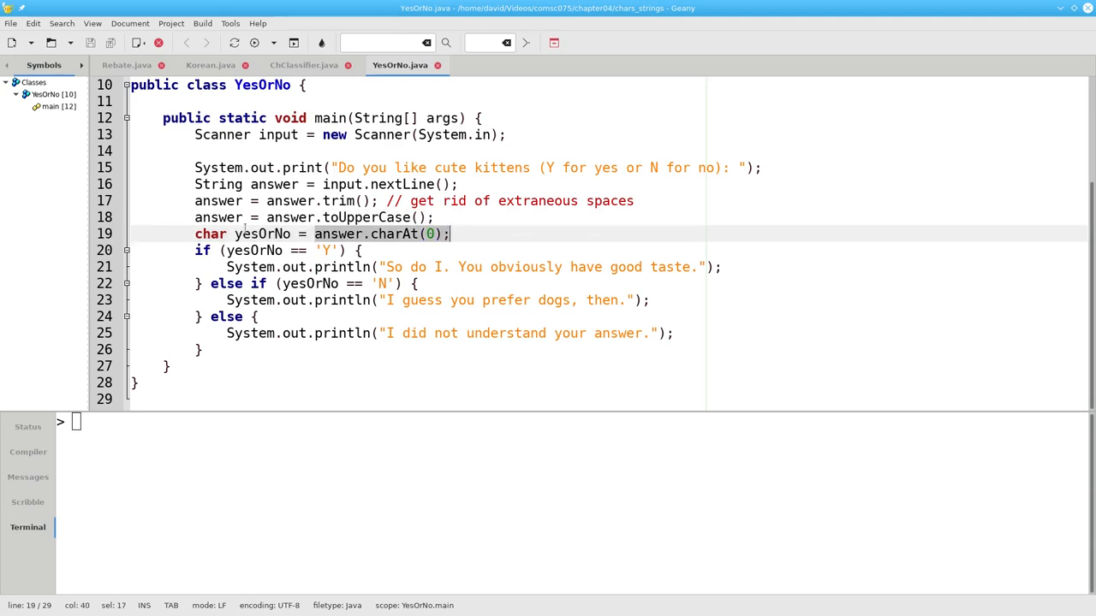
{"action": "double_click", "coordinate": [264, 232]}
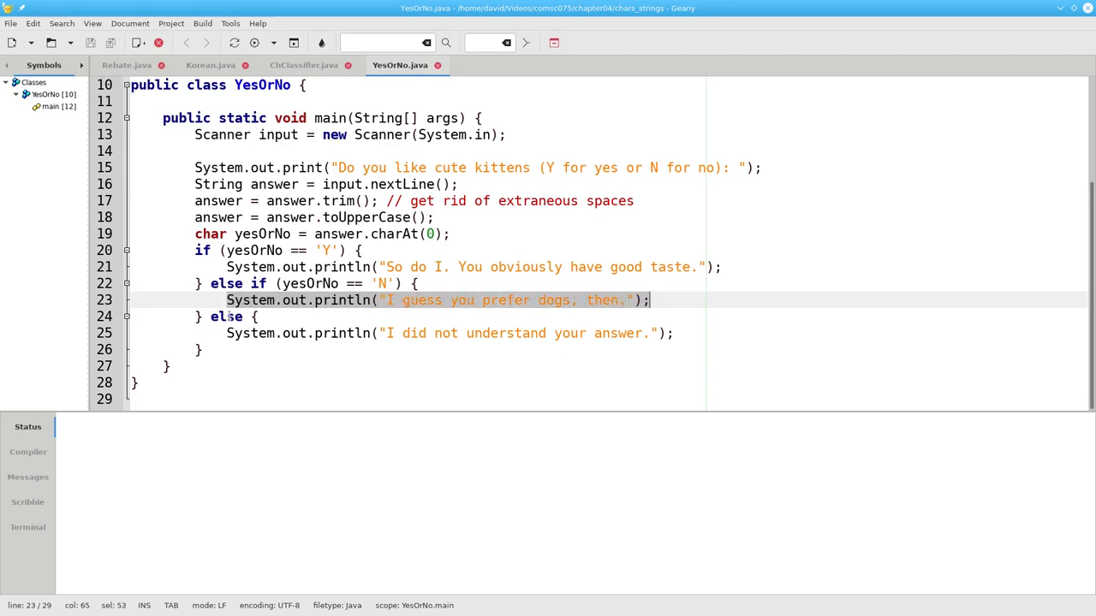
{"action": "double_click", "coordinate": [226, 317]}
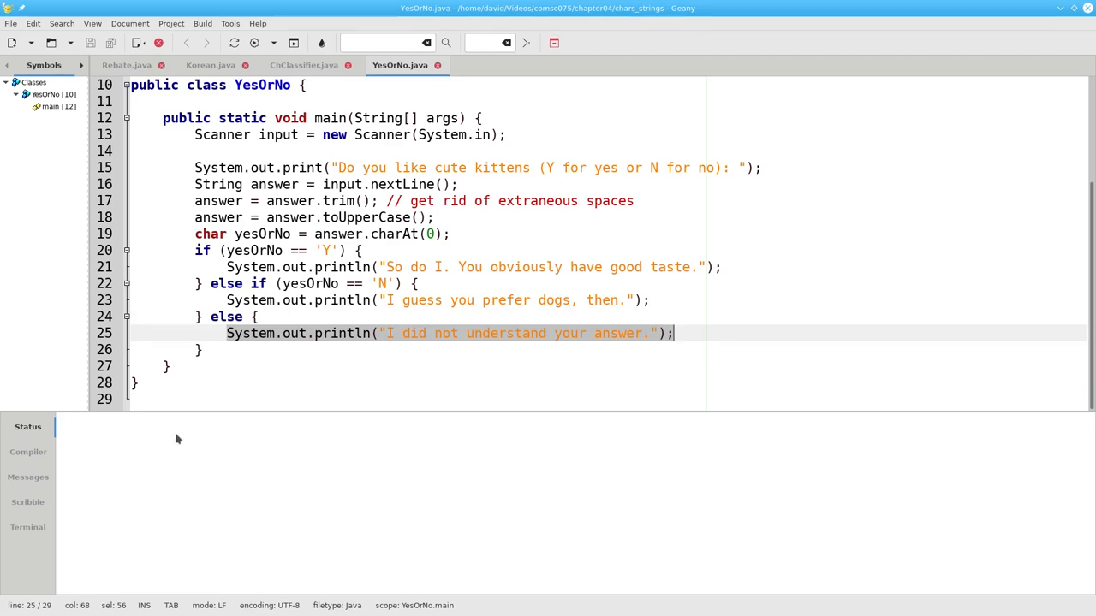
Run YesOrNo in the terminal and answer 'I don't know', getting 'I did not understand your answer.'
{"action": "left_click", "coordinate": [28, 527]}
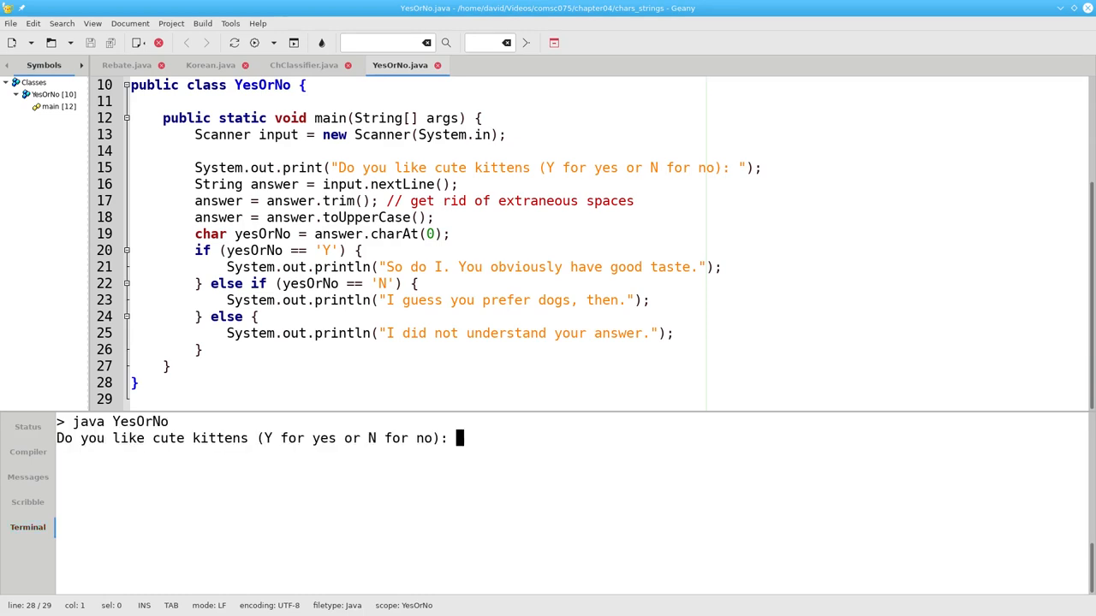
{"action": "type", "text": "Y"}
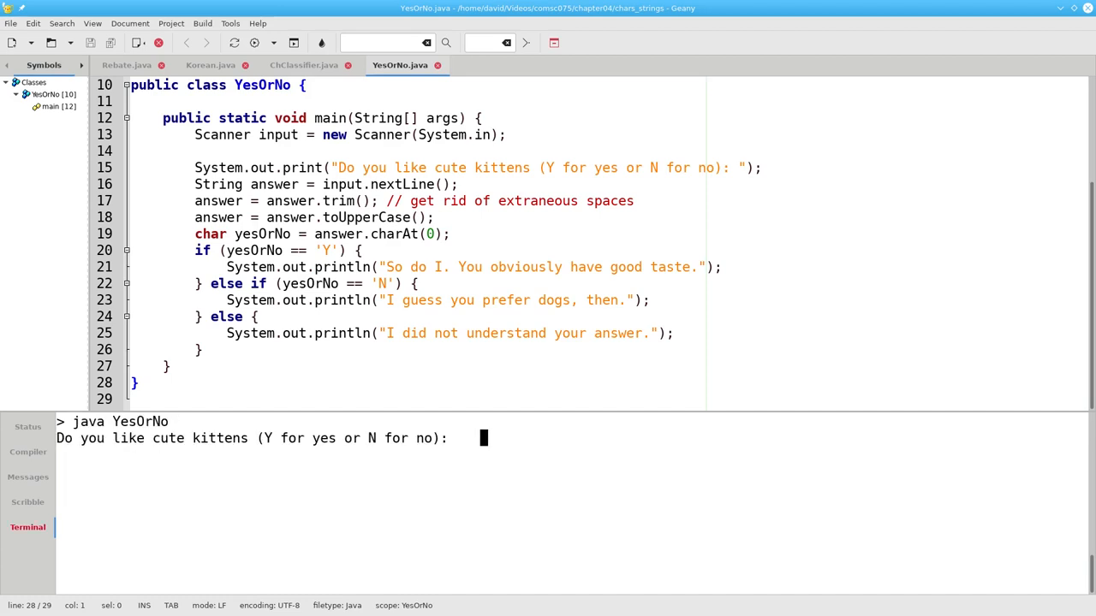
{"action": "type", "text": "nope"}
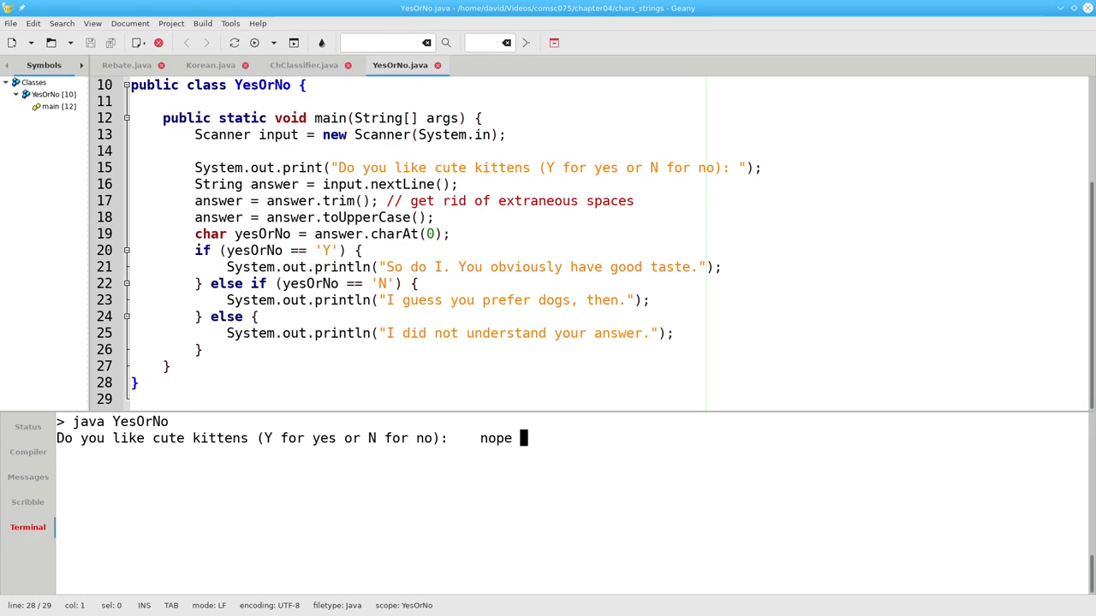
{"action": "key", "text": "Return"}
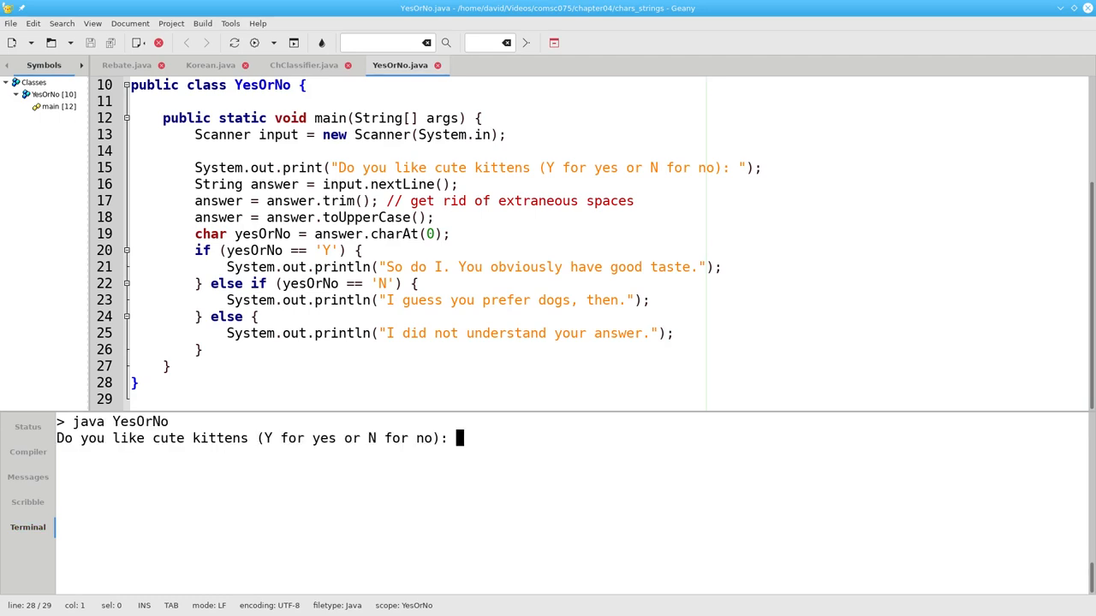
{"action": "type", "text": "I don't kn"}
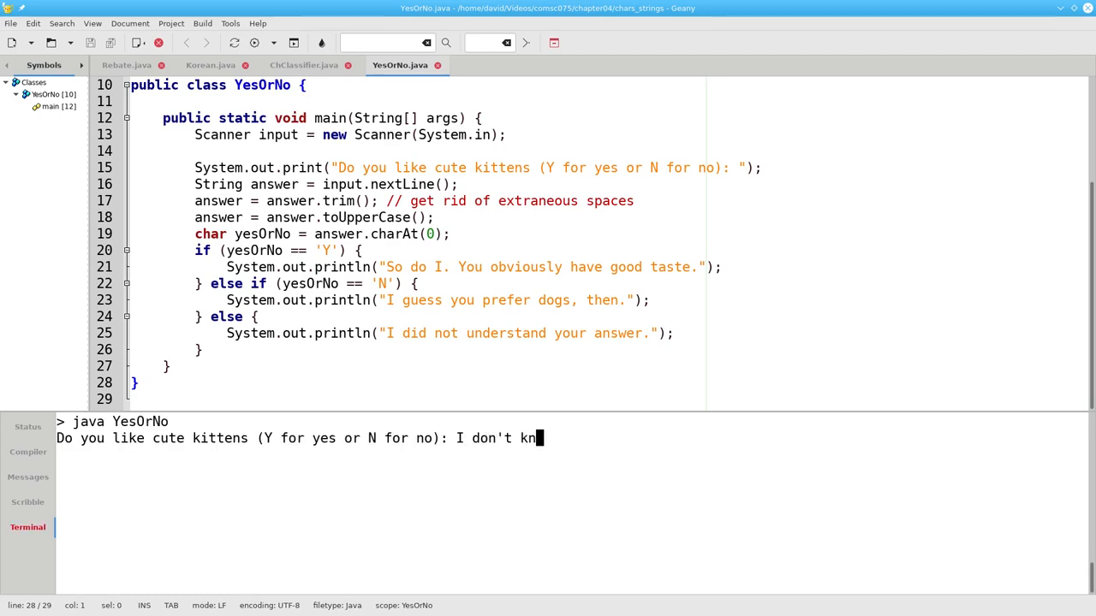
{"action": "key", "text": "Return"}
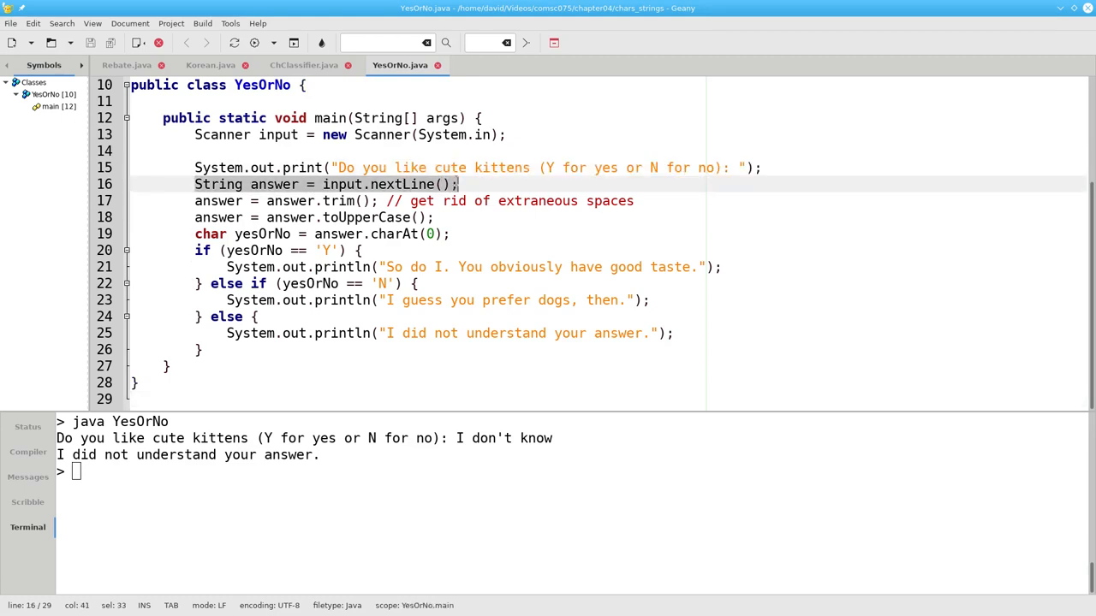
{"action": "left_click", "coordinate": [370, 233]}
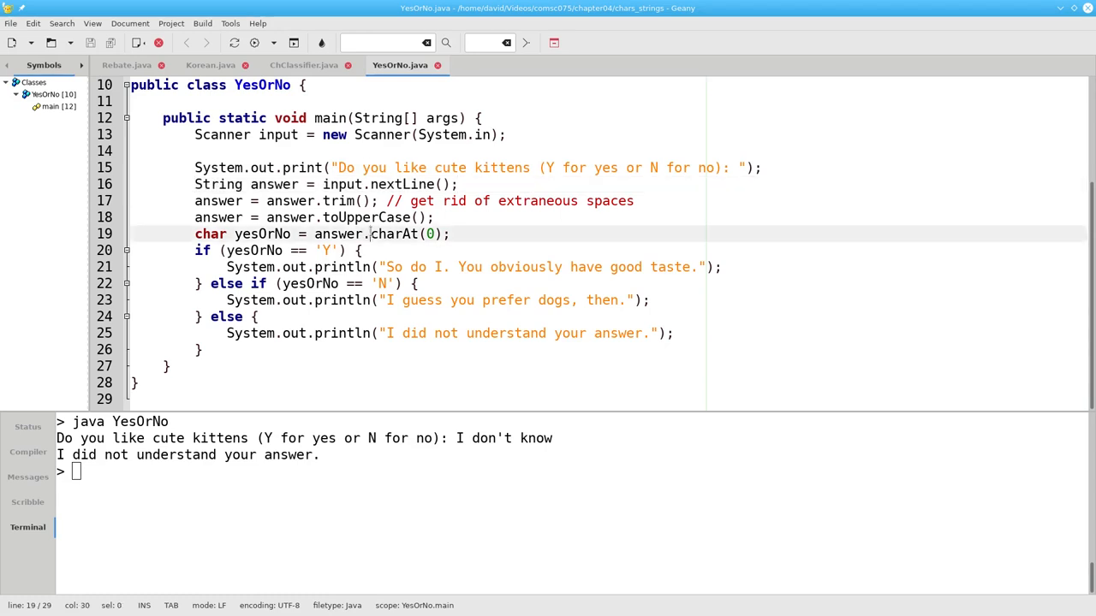
{"action": "double_click", "coordinate": [394, 233]}
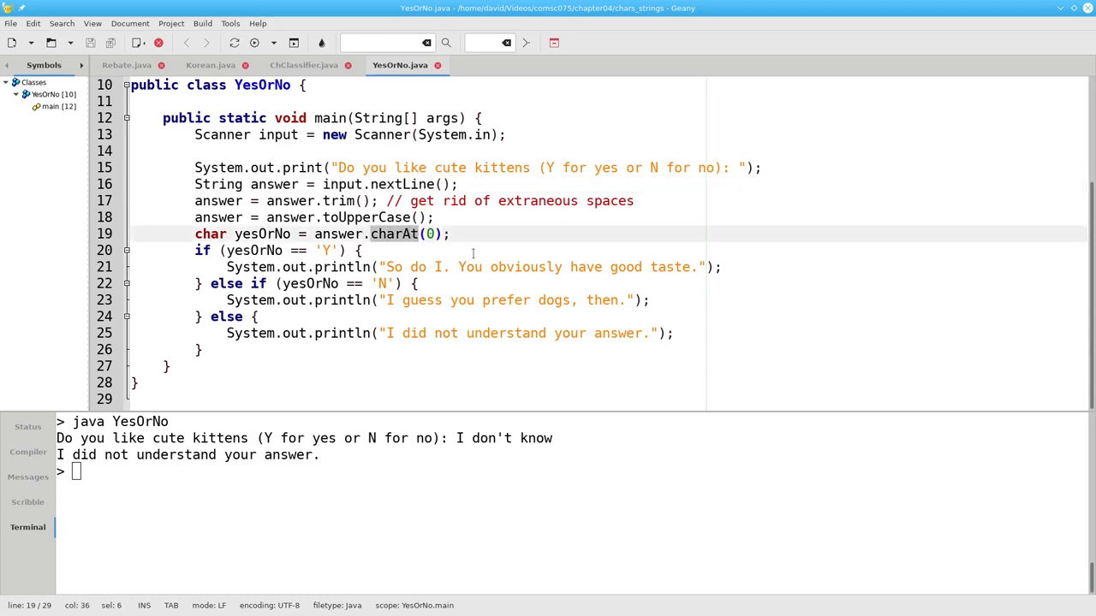